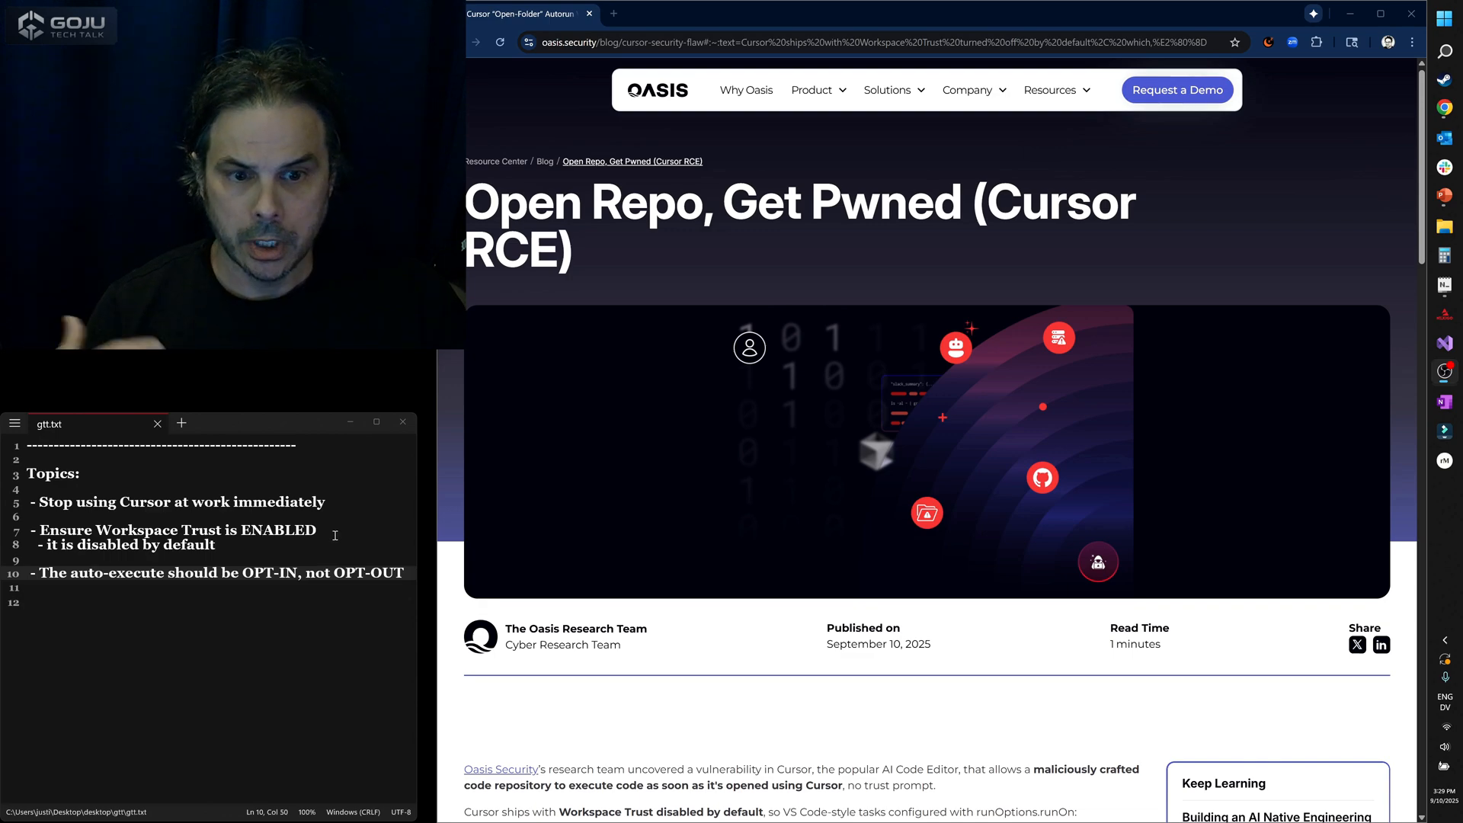
{"action": "scroll", "scroll_direction": "down", "scroll_amount": 3}
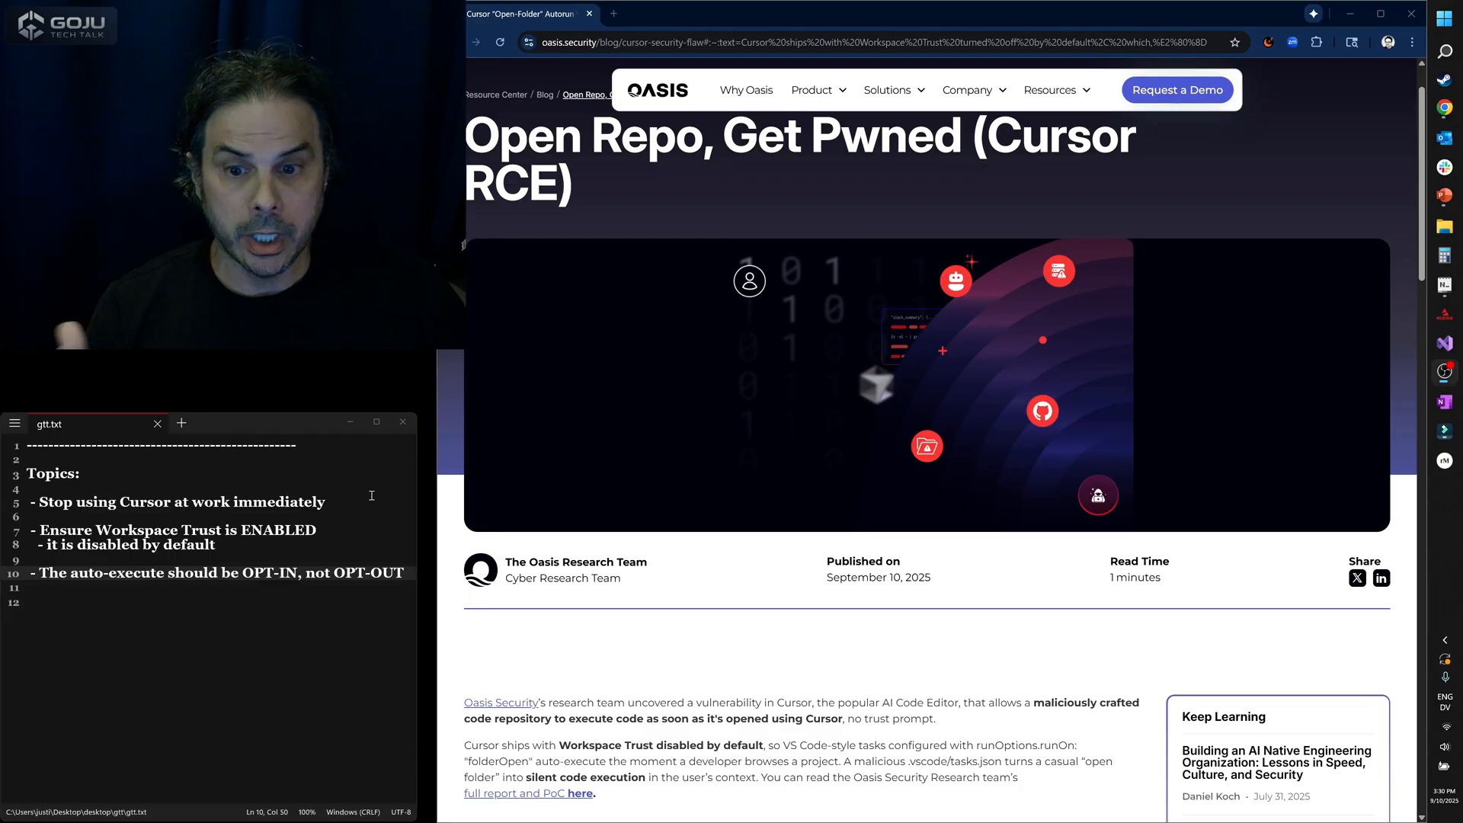
{"action": "mouse_move", "coordinate": [445, 490]}
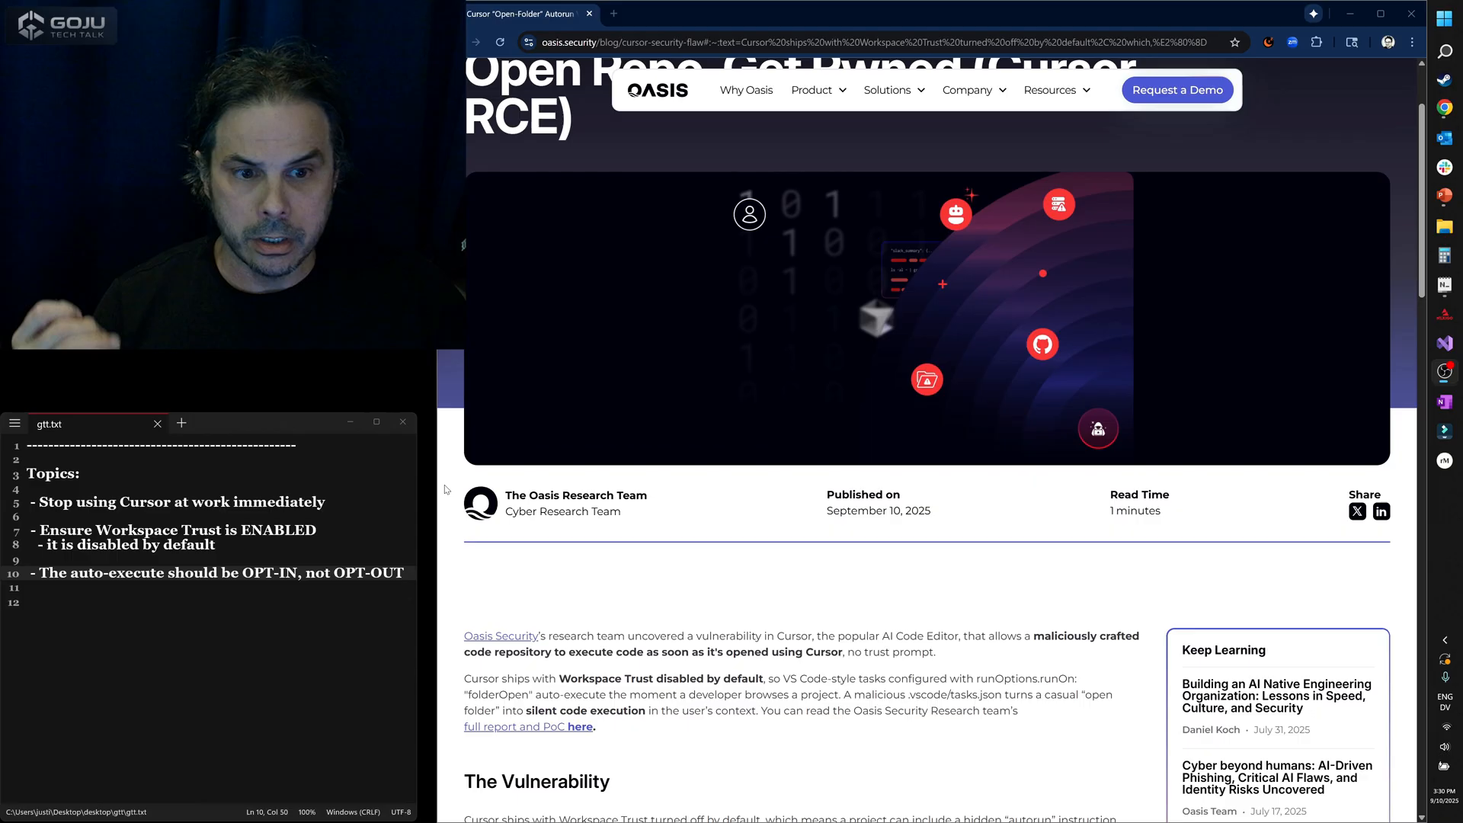
{"action": "scroll", "scroll_direction": "down", "scroll_amount": 3}
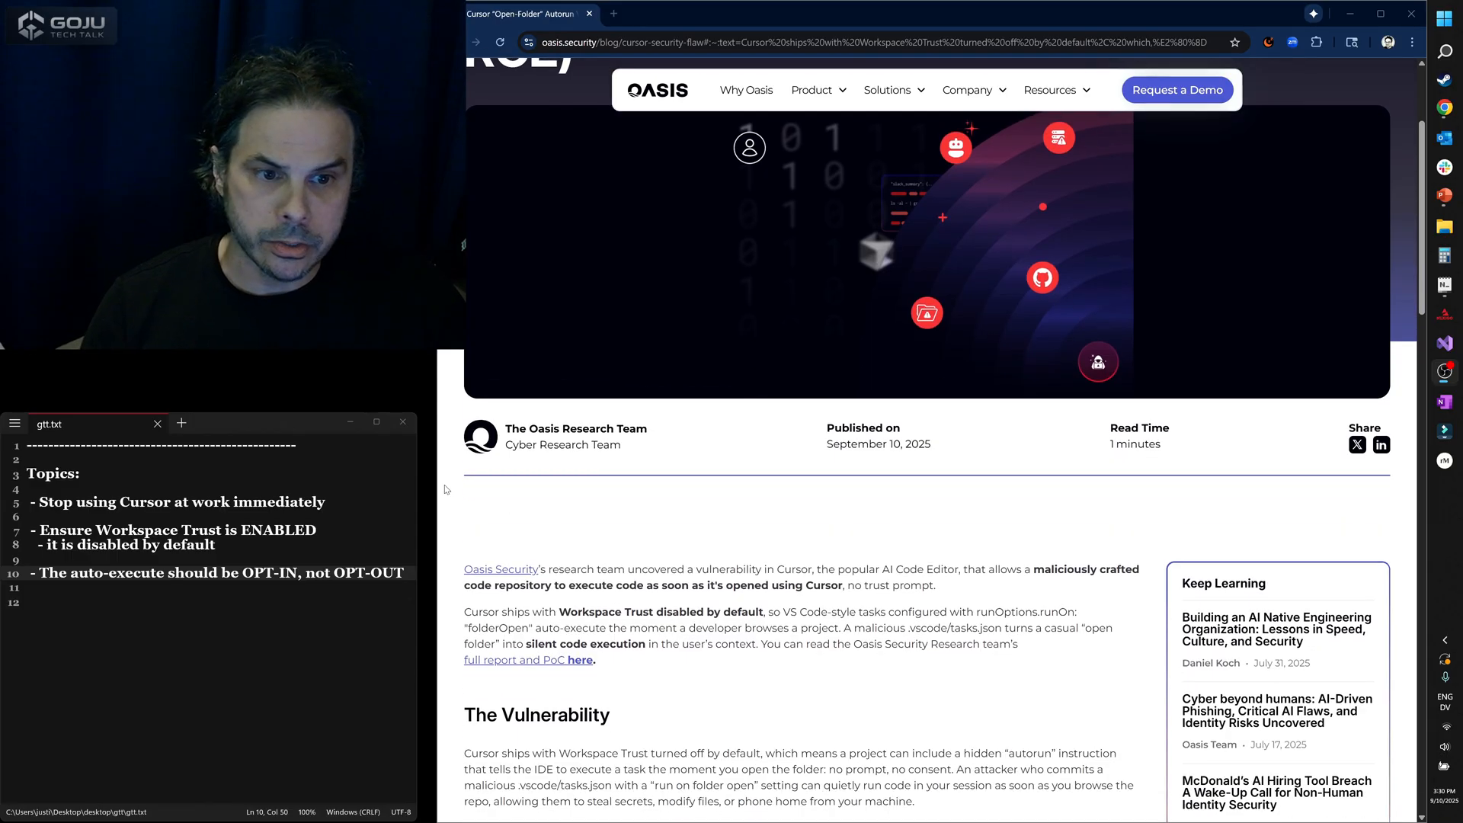
{"action": "mouse_move", "coordinate": [516, 486]}
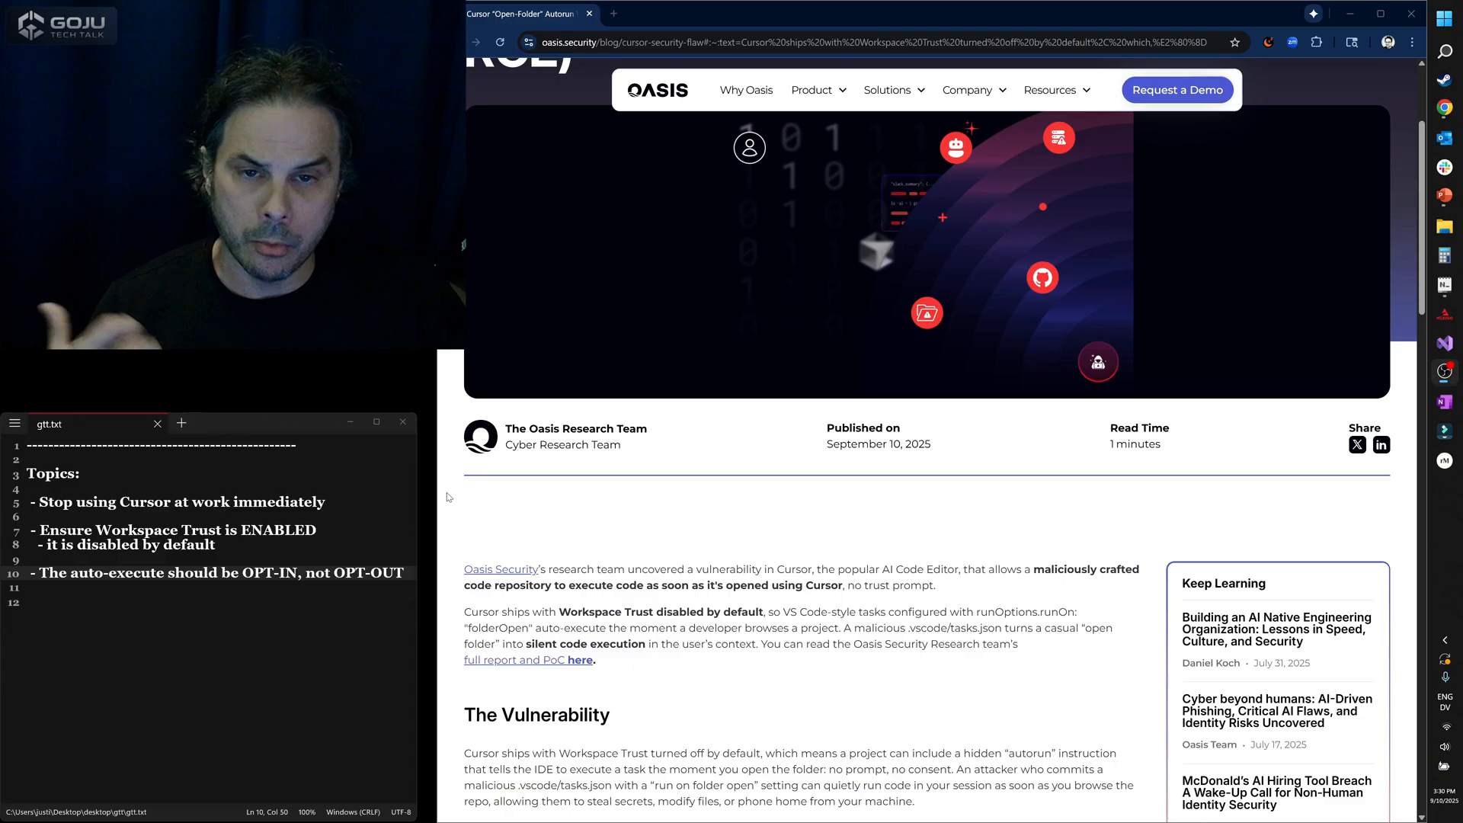
{"action": "scroll", "scroll_direction": "down", "scroll_amount": 3}
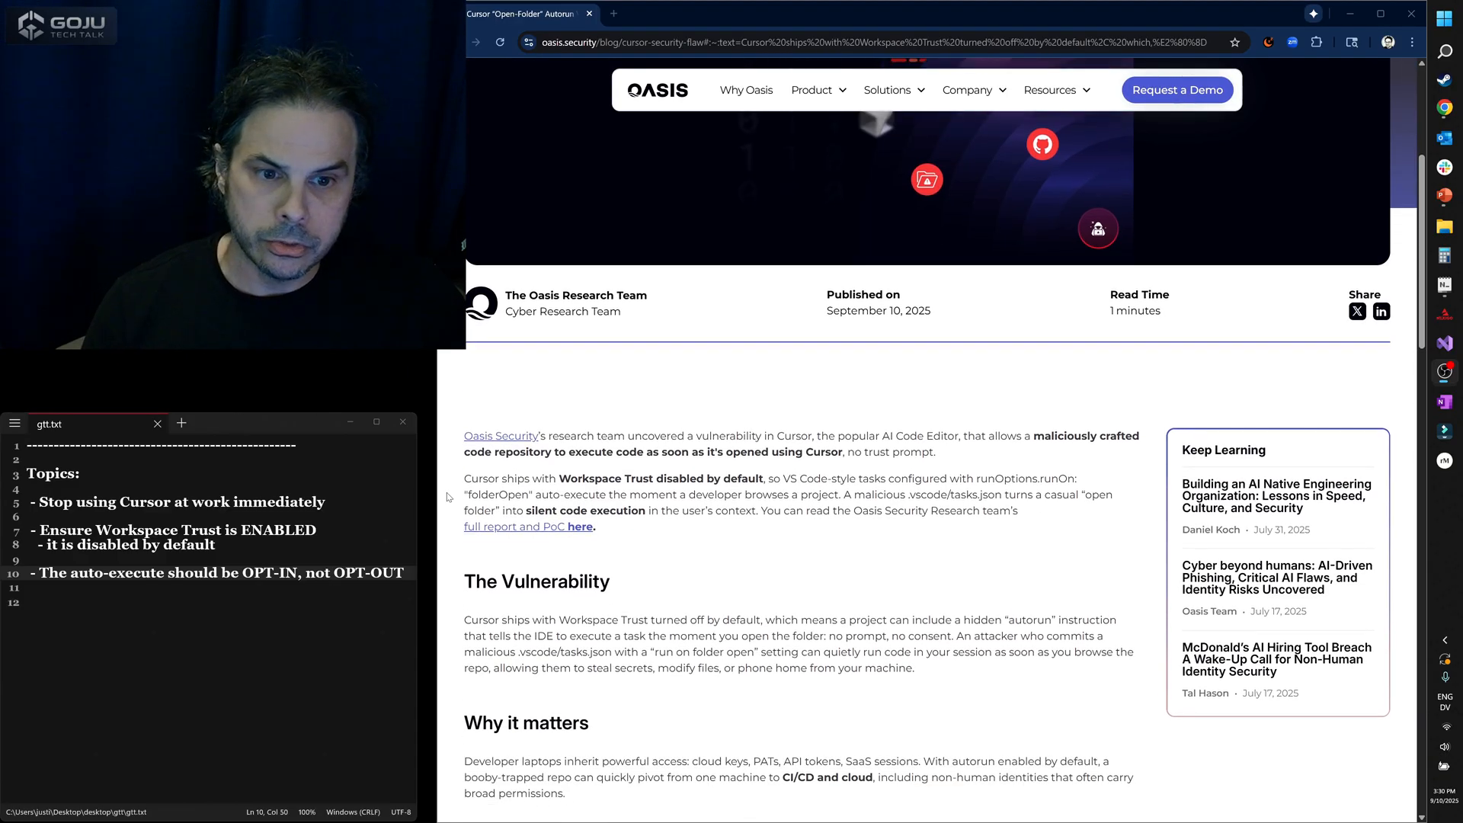
{"action": "scroll", "scroll_direction": "down", "scroll_amount": 3}
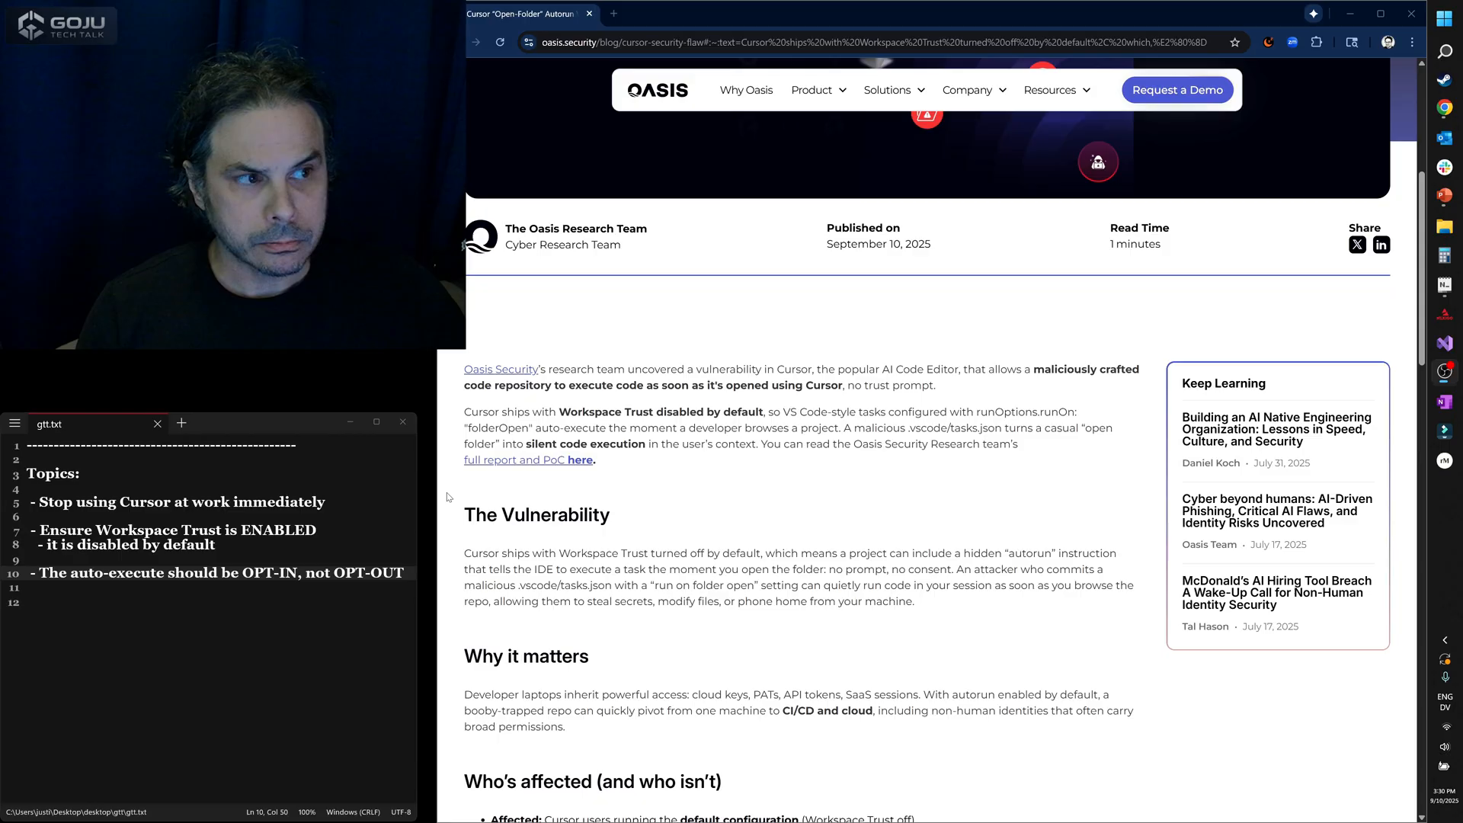
{"action": "scroll", "scroll_direction": "down", "scroll_amount": 3}
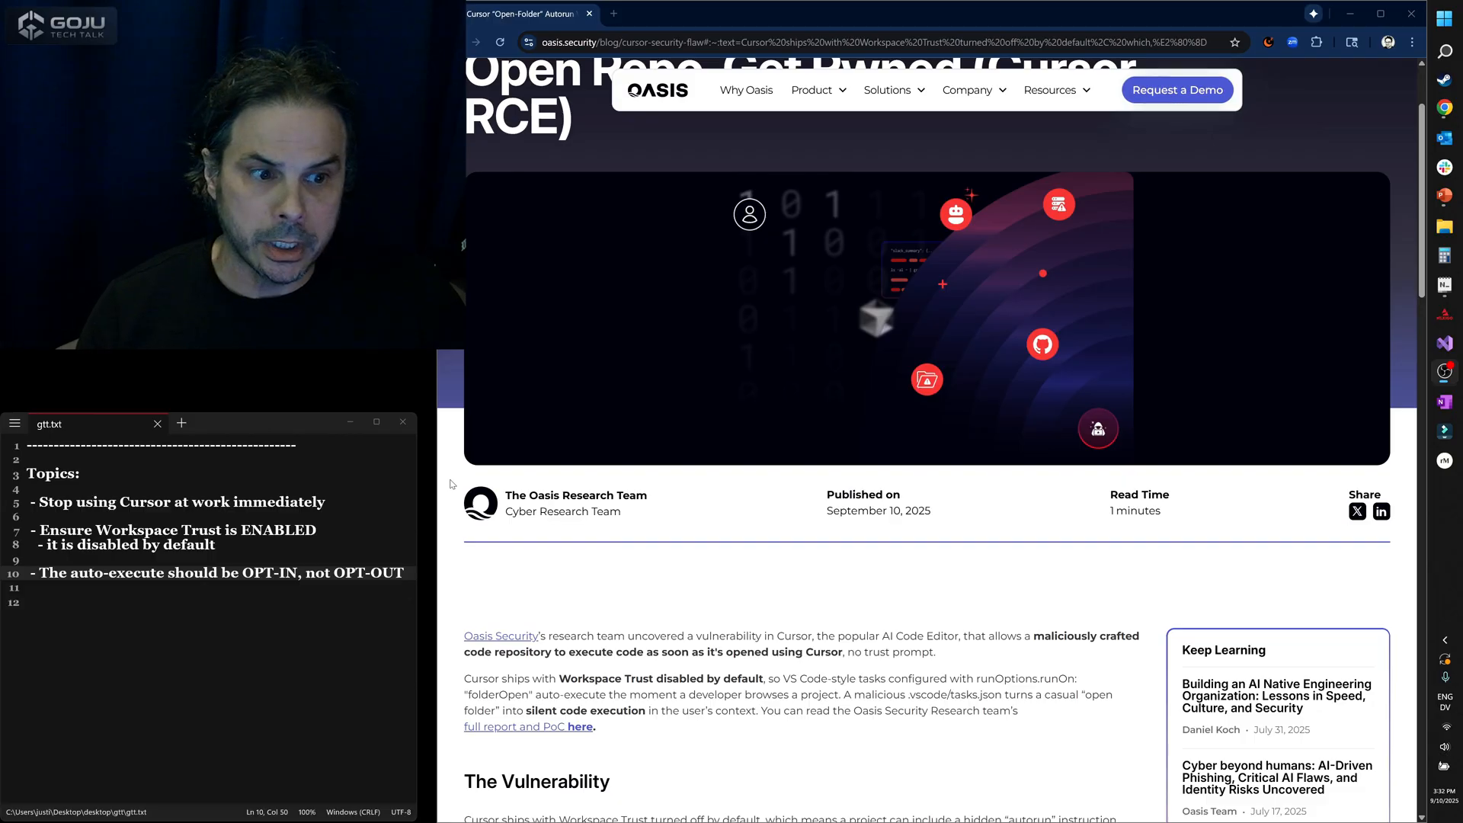
{"action": "scroll", "scroll_direction": "down", "scroll_amount": 3}
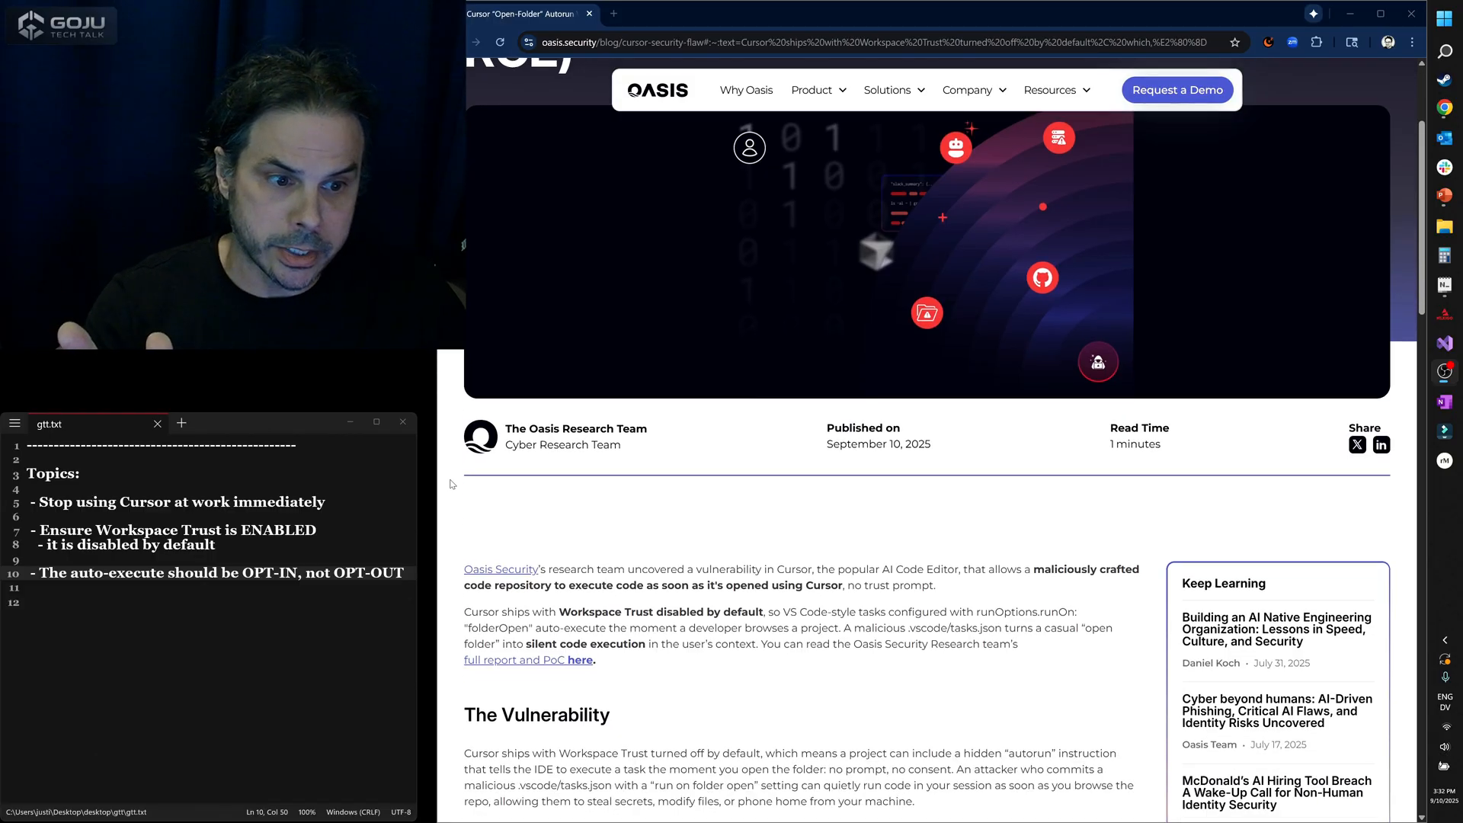
{"action": "scroll", "scroll_direction": "down", "scroll_amount": 3}
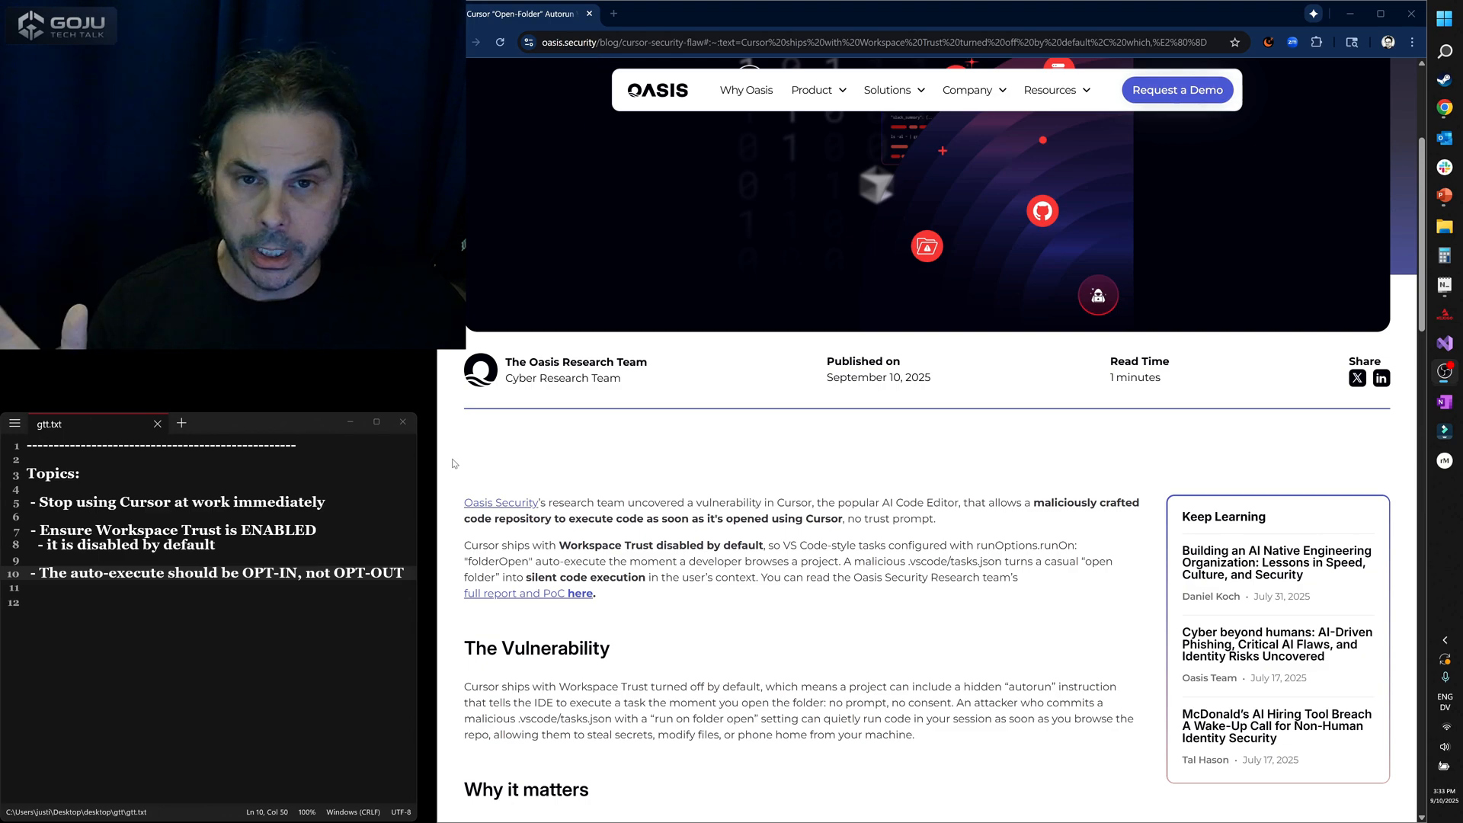
{"action": "scroll", "scroll_direction": "down", "scroll_amount": 3}
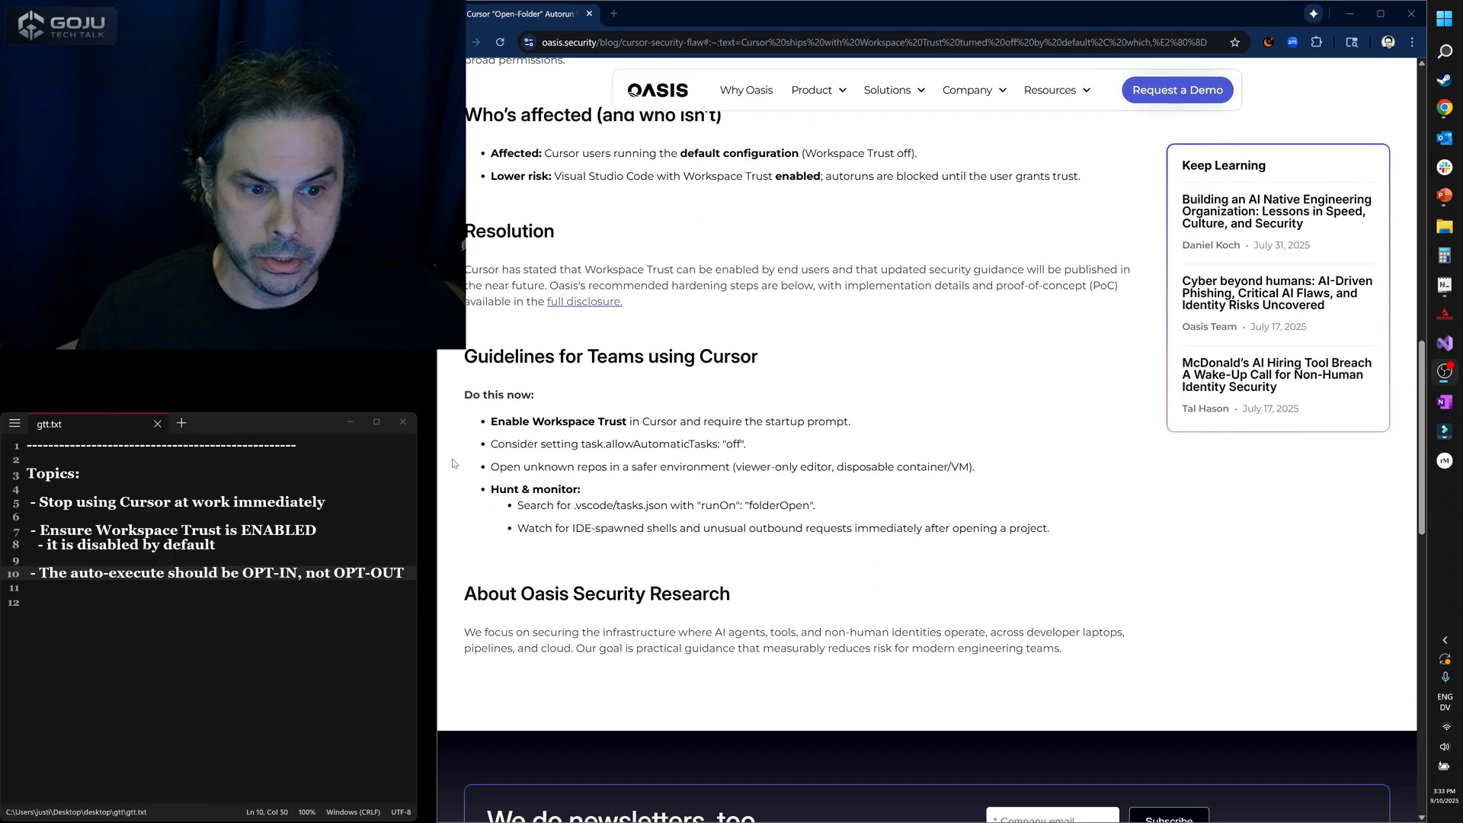
{"action": "scroll", "scroll_direction": "up", "scroll_amount": 3}
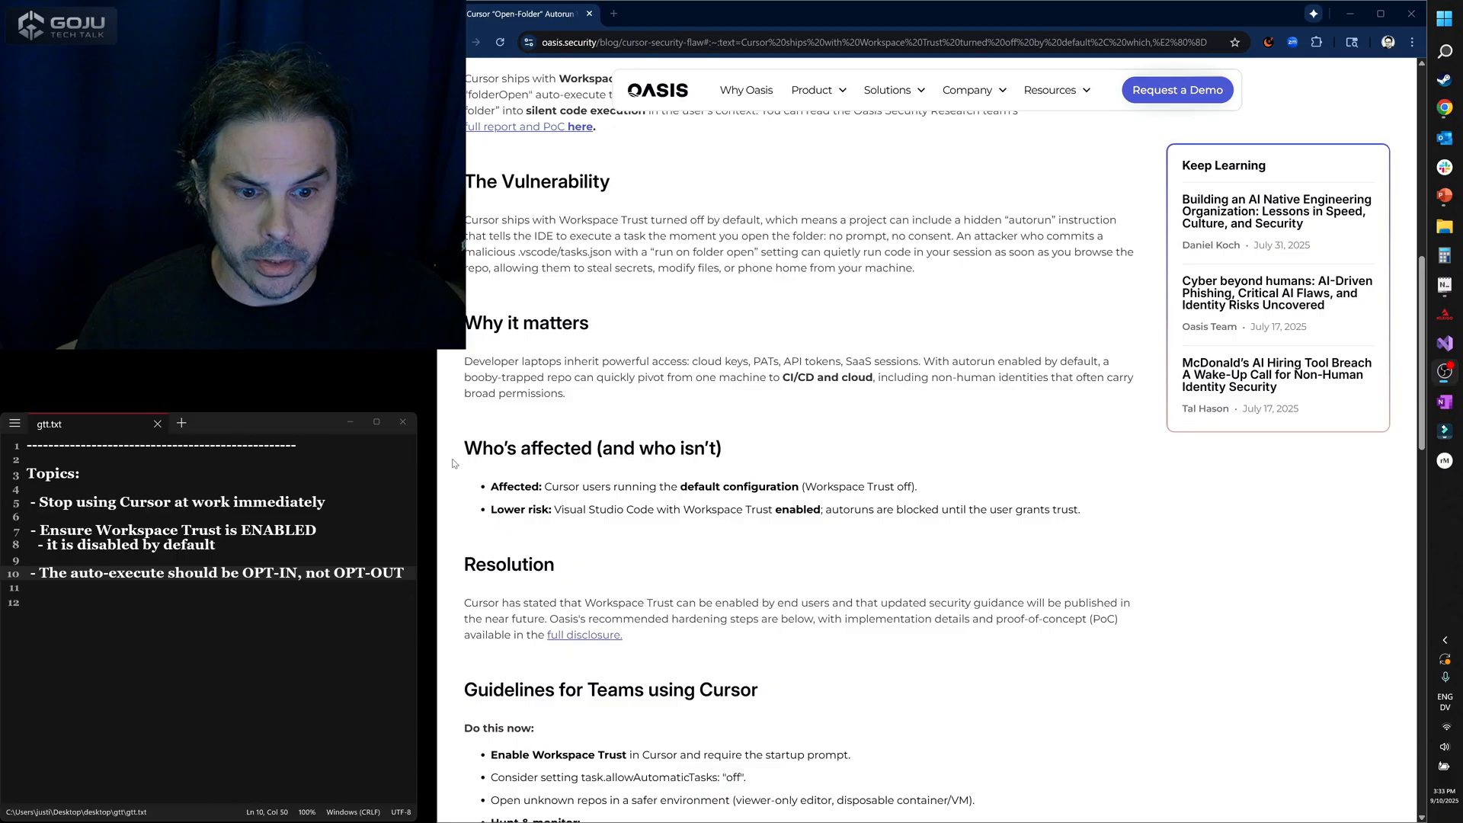